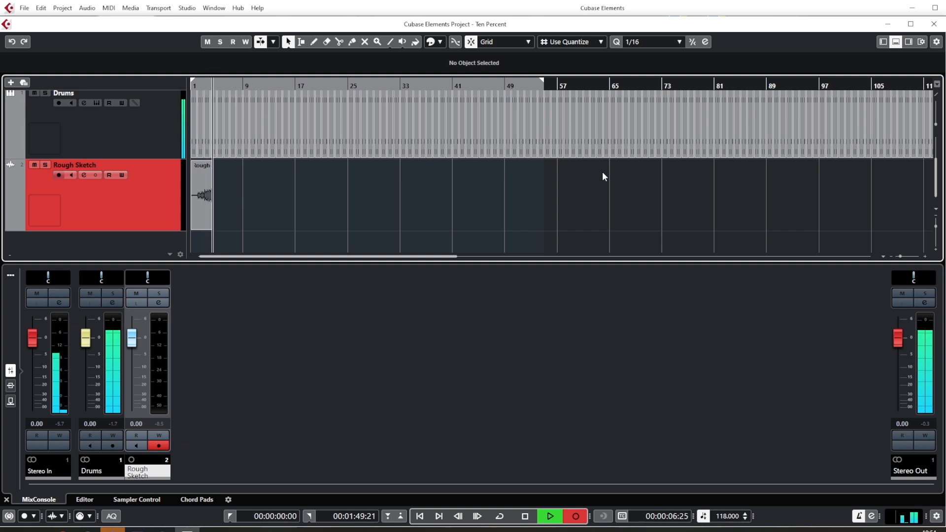
- Re-record the Rough Sketch guide take at a project tempo of 121 BPM
click(574, 516)
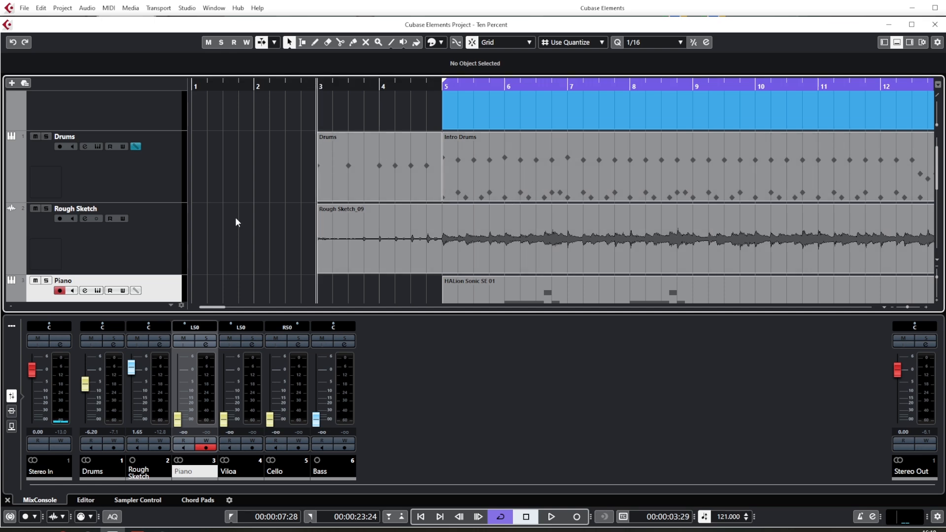
- Solo the Rough Sketch track and play it back from bar 5
scroll(down, 3)
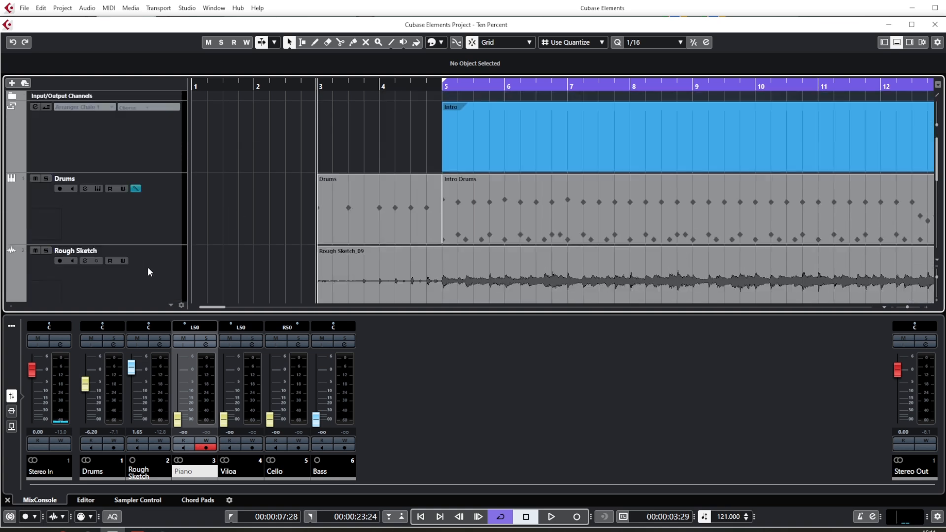
click(59, 261)
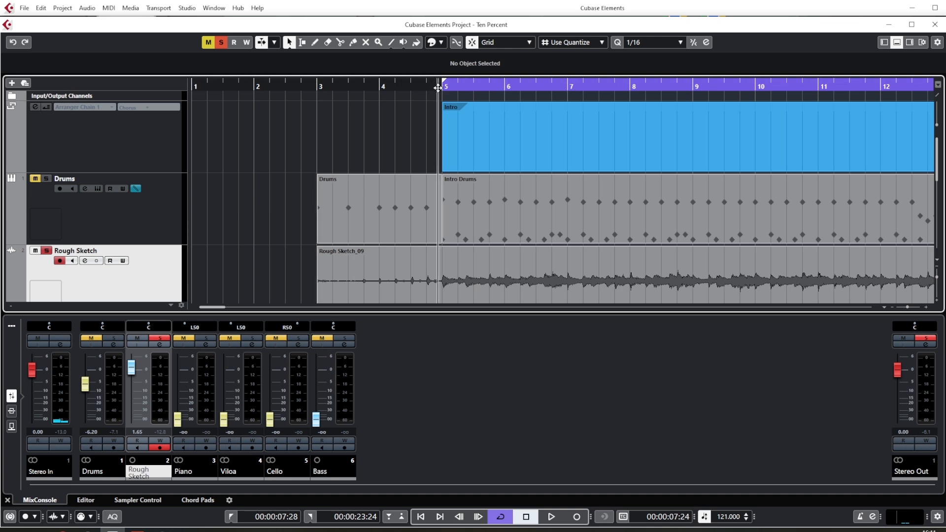
click(553, 516)
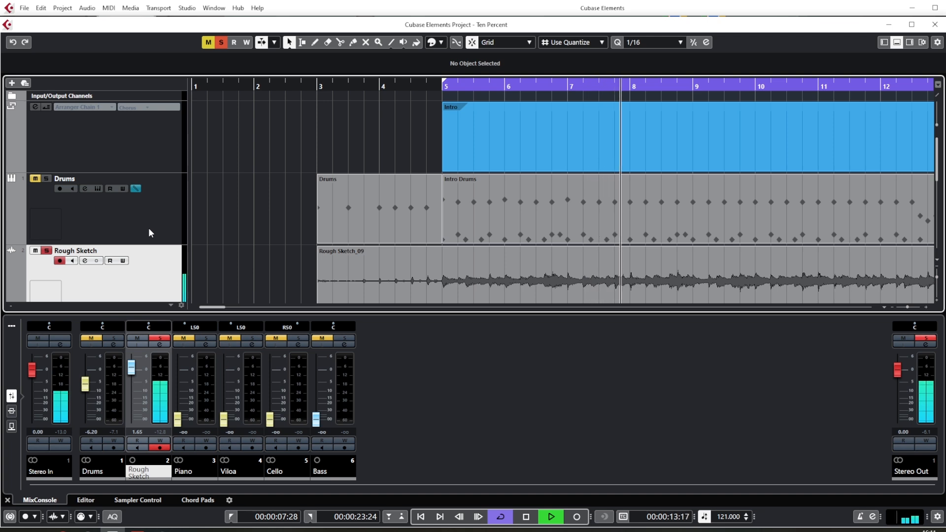
click(554, 515)
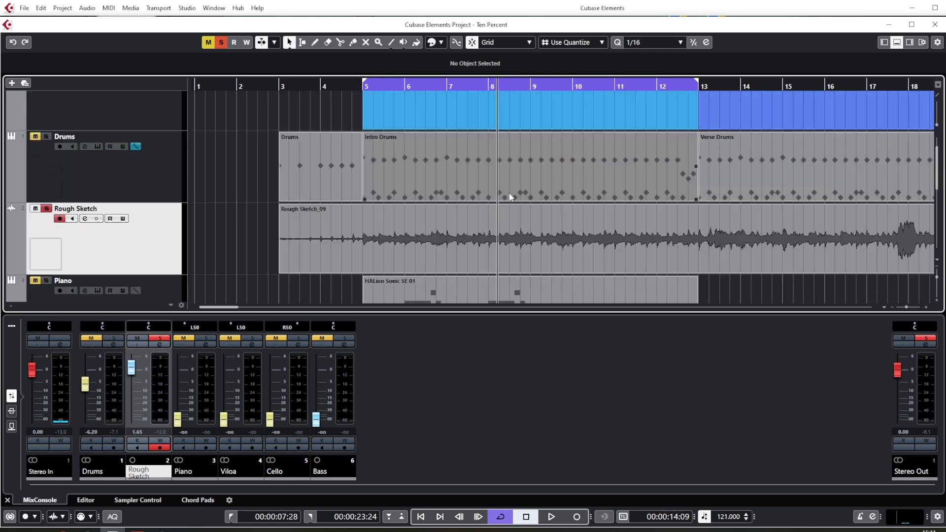
click(554, 516)
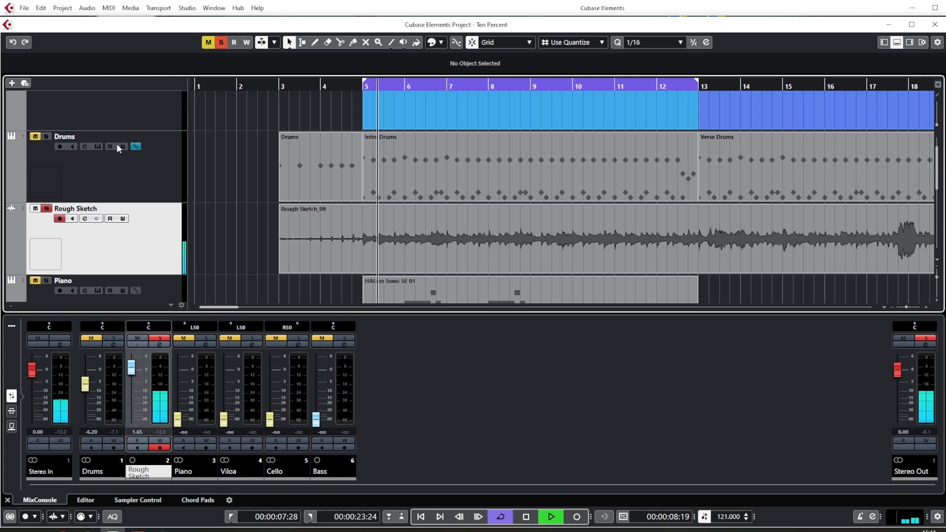